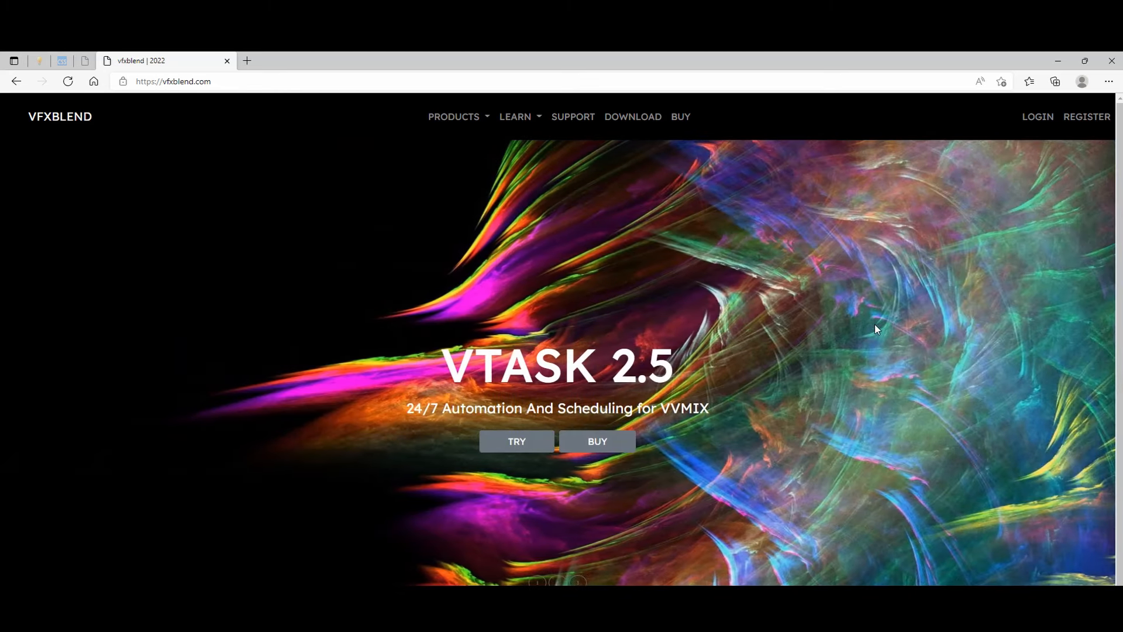
mouse_move(616, 459)
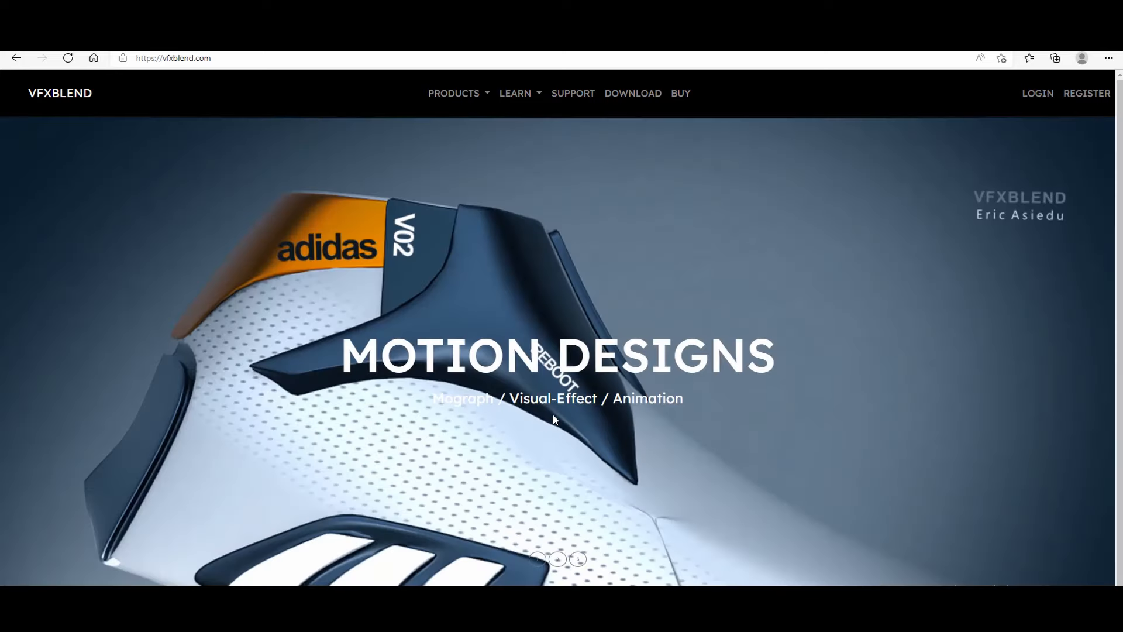
Step: Go to the License And Pricing store page for vTask 2.5 on vfxblend.com
left_click(680, 93)
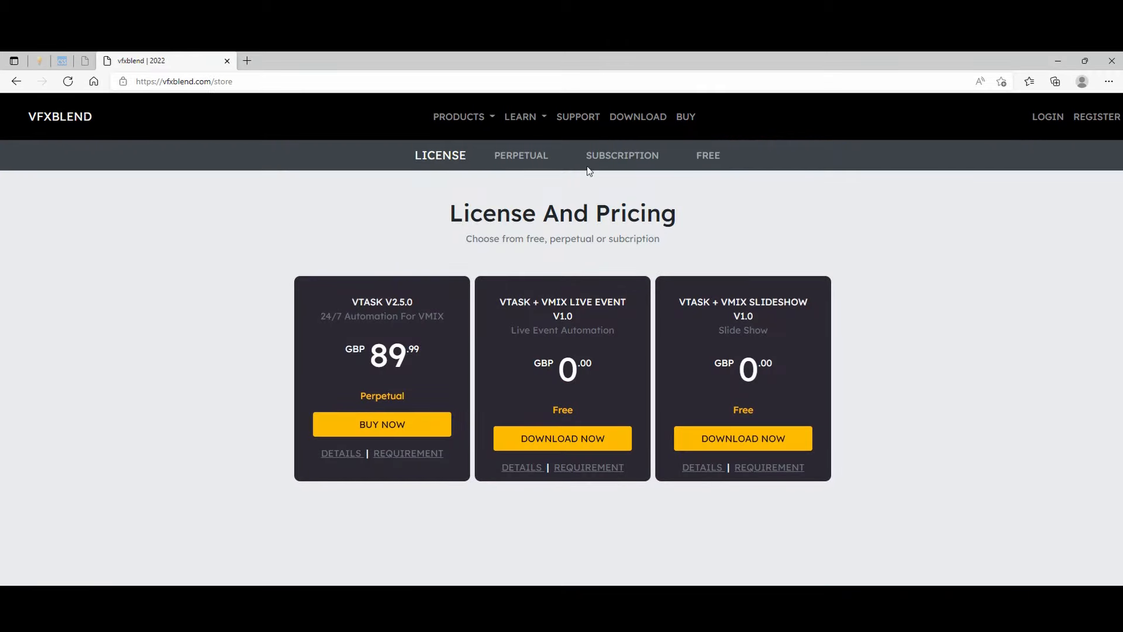
mouse_move(547, 232)
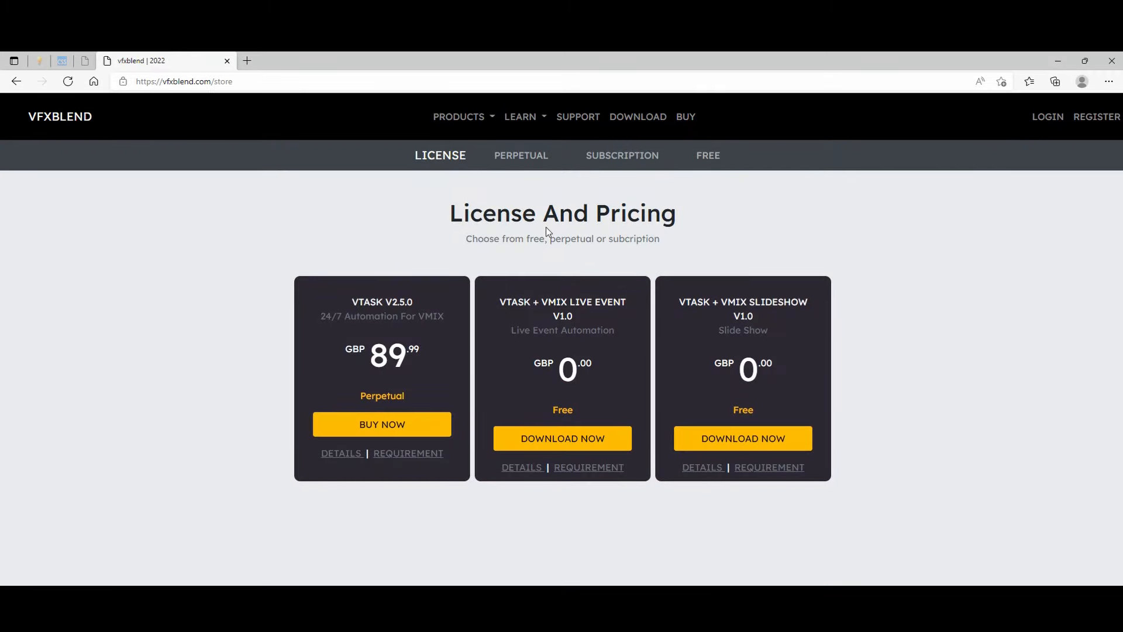
left_click(636, 116)
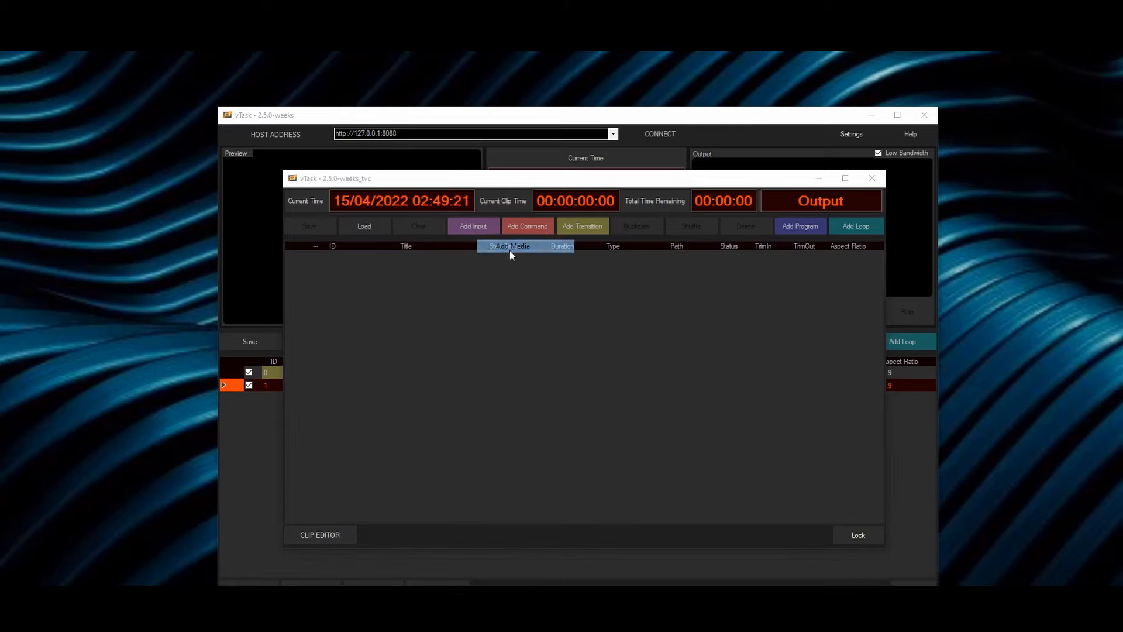
Step: Add the Before and after coronavirus MP4 as a media input after the Cut transition
left_click(511, 245)
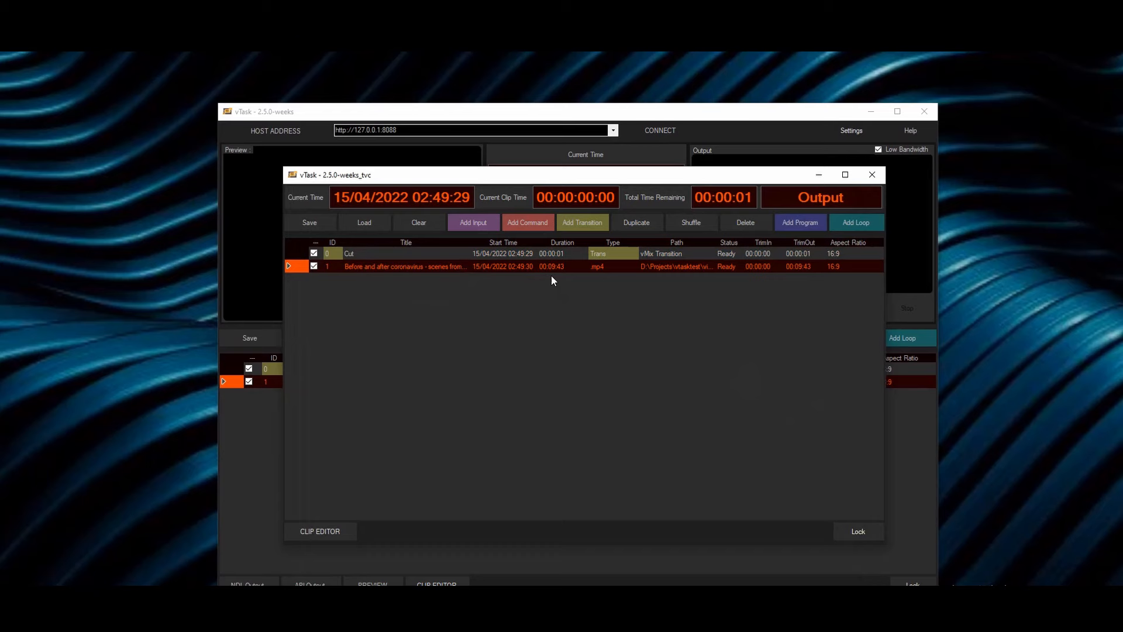
Step: Set the coronavirus clip's in and out points to 00:03:58 and 00:05:34 (1:36 long)
left_click(319, 531)
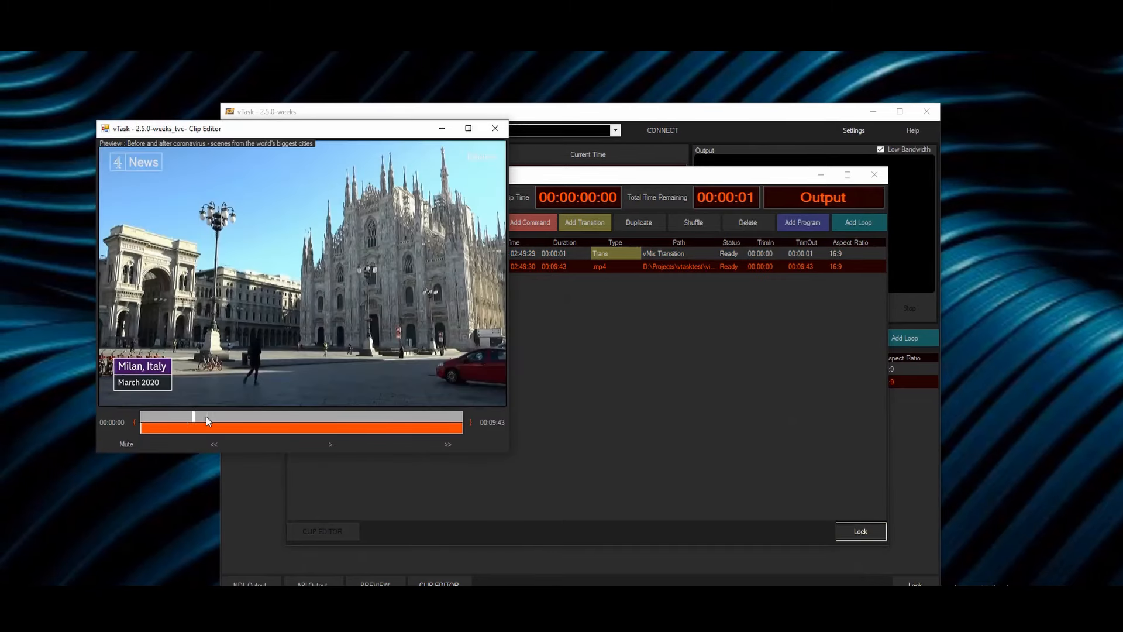
left_click(358, 418)
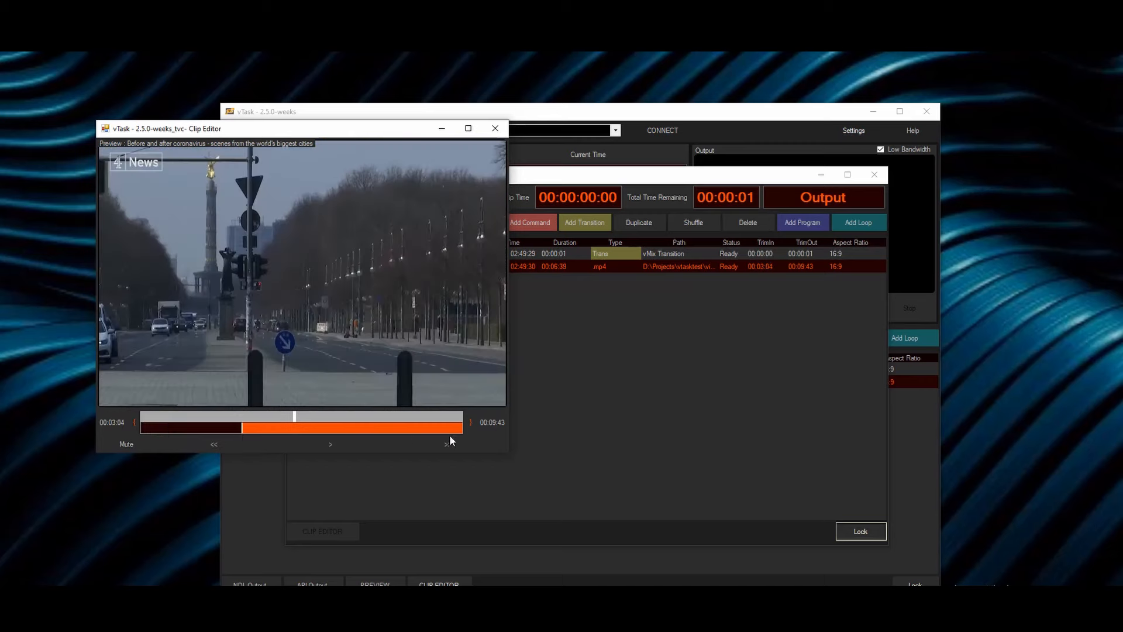
left_click_drag(469, 427, 332, 428)
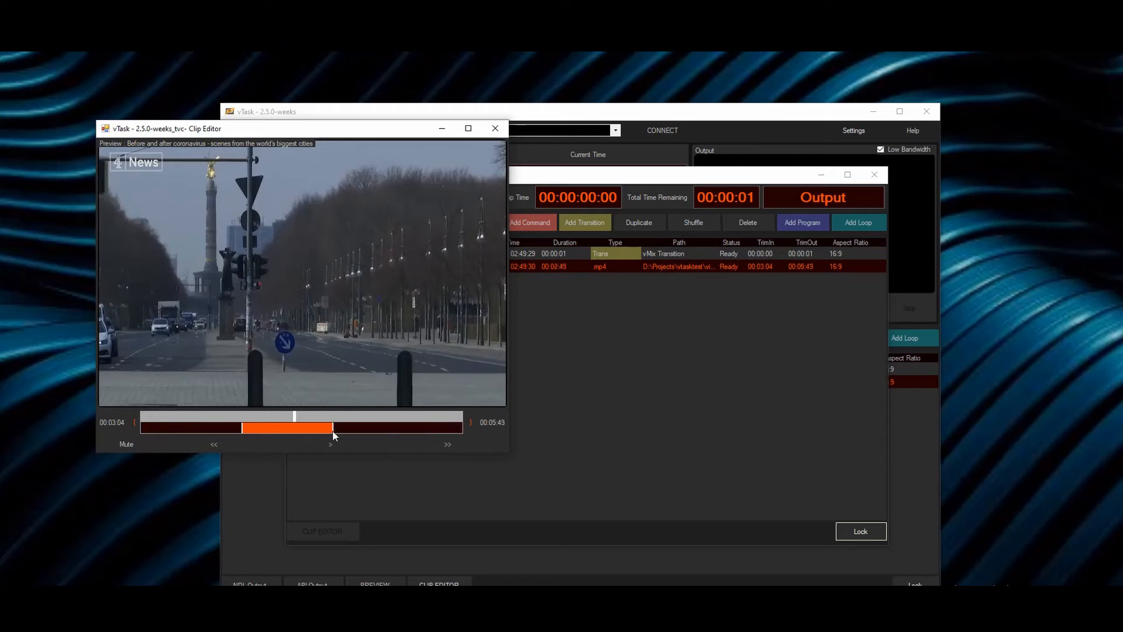
left_click_drag(333, 428, 363, 428)
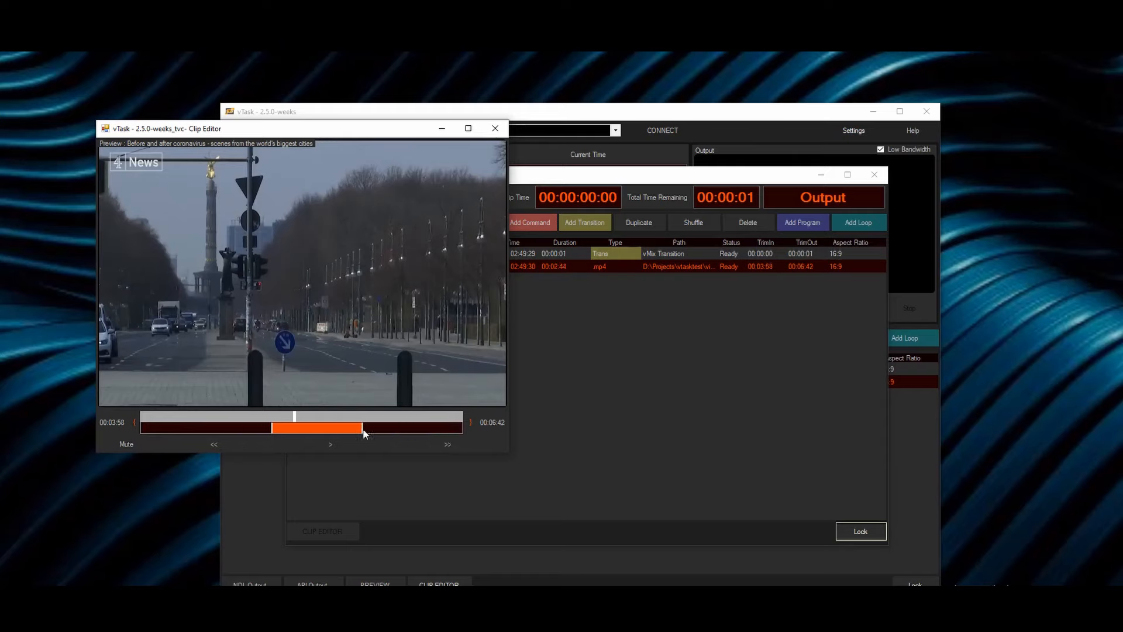
left_click_drag(361, 429, 370, 428)
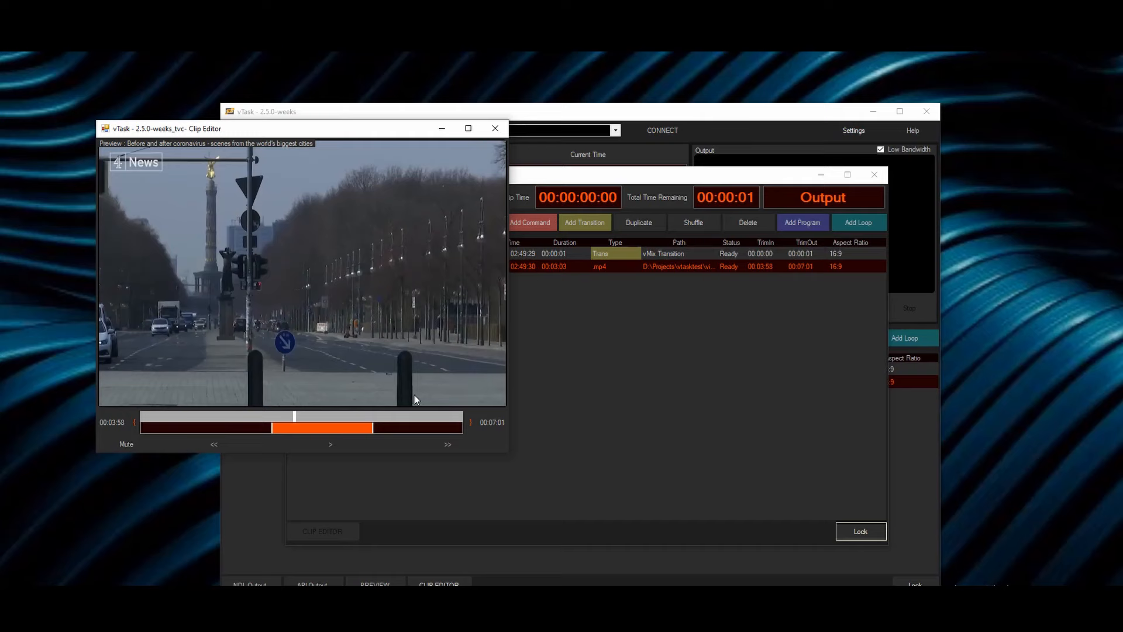
left_click_drag(371, 428, 325, 427)
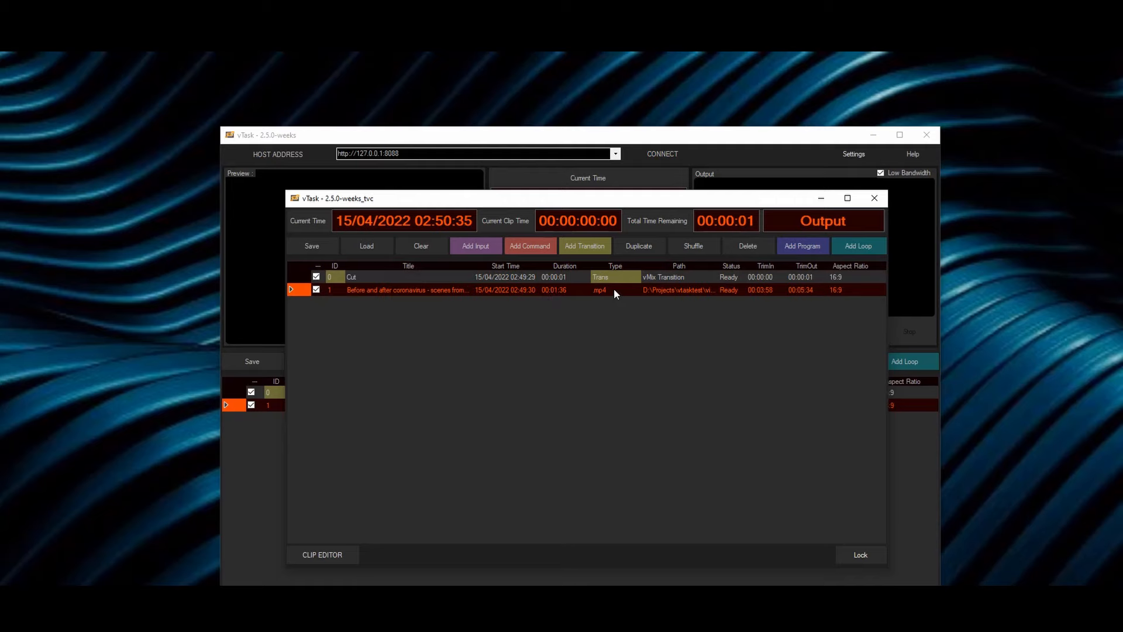
Step: Load Prog.tvc into the main playlist after the Cut and start playback
left_click(475, 245)
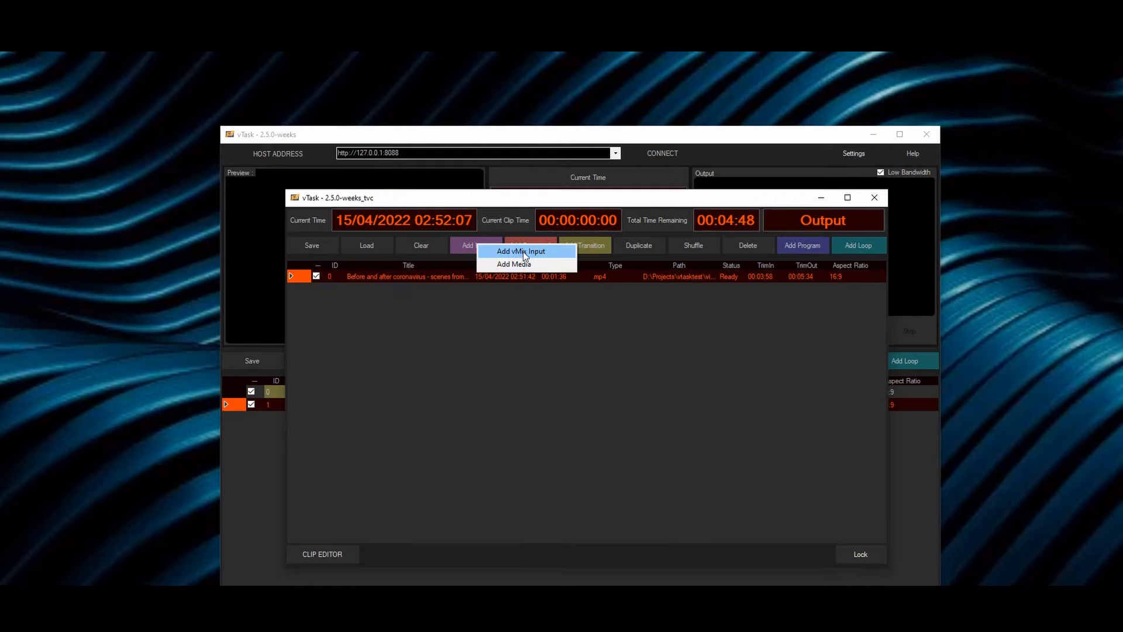
left_click(521, 251)
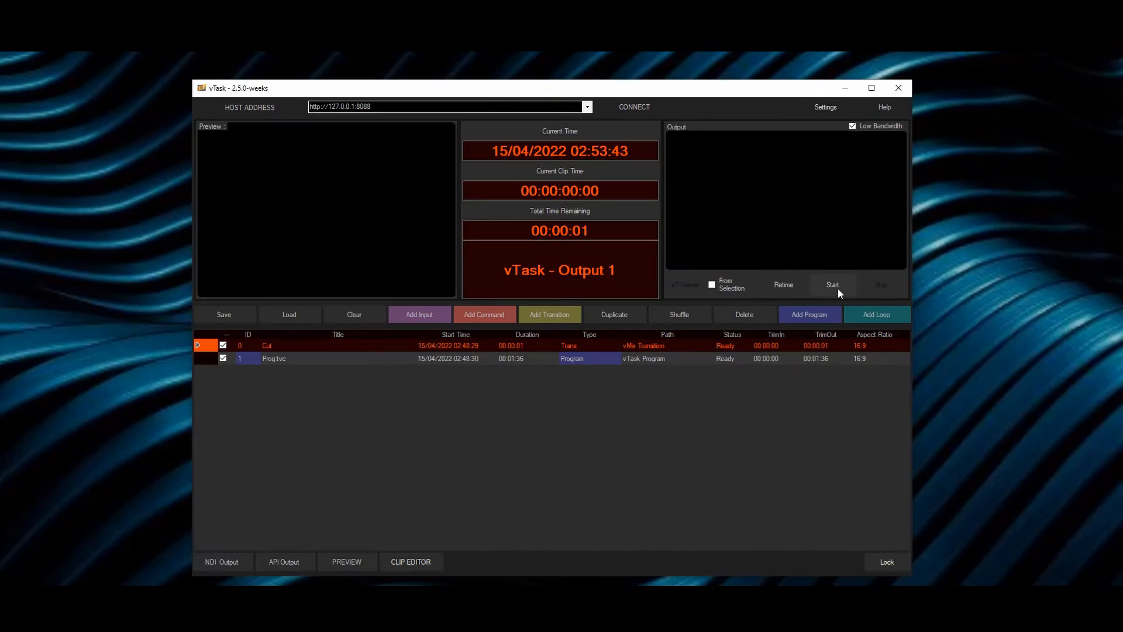
left_click(832, 285)
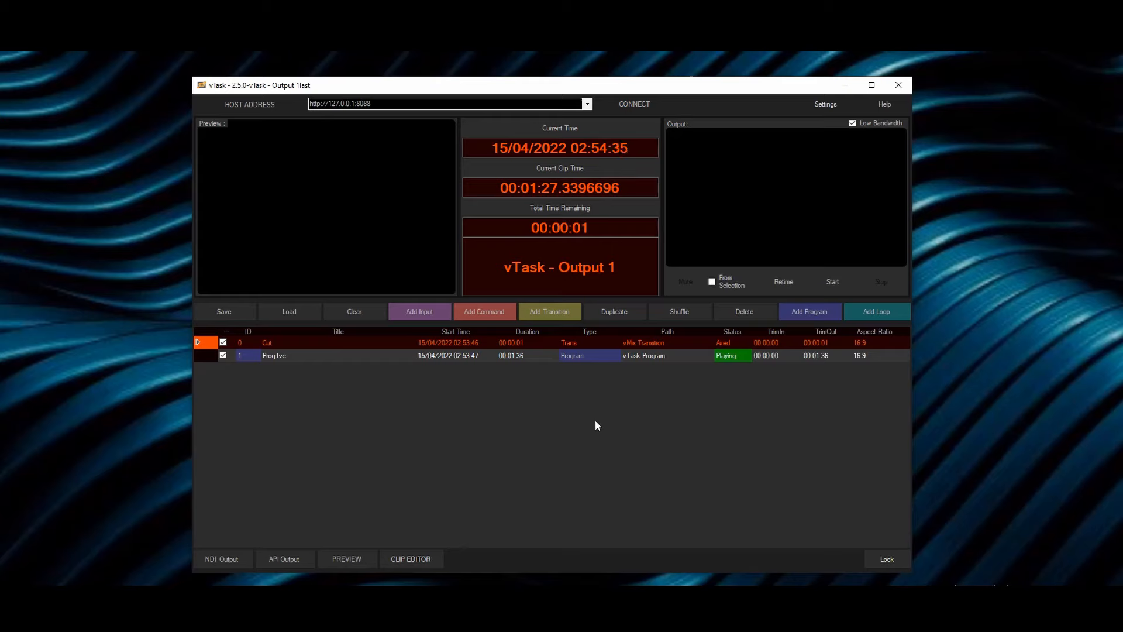
Step: Add a vTask ScheduleFunction command and set its repeat interval in the row settings
left_click(484, 311)
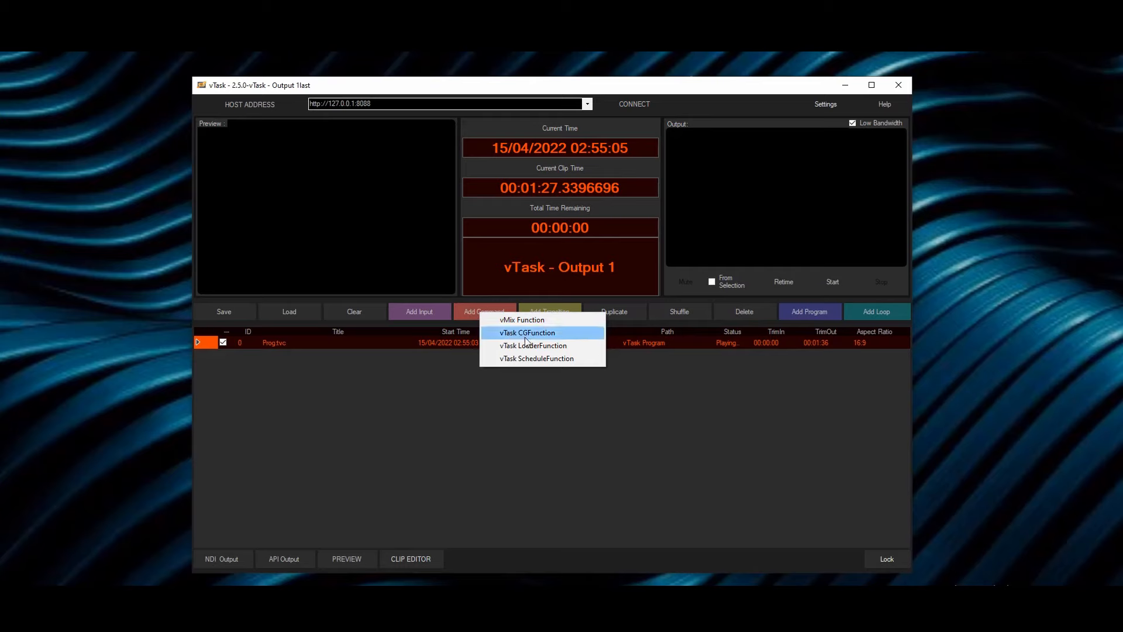
left_click(536, 359)
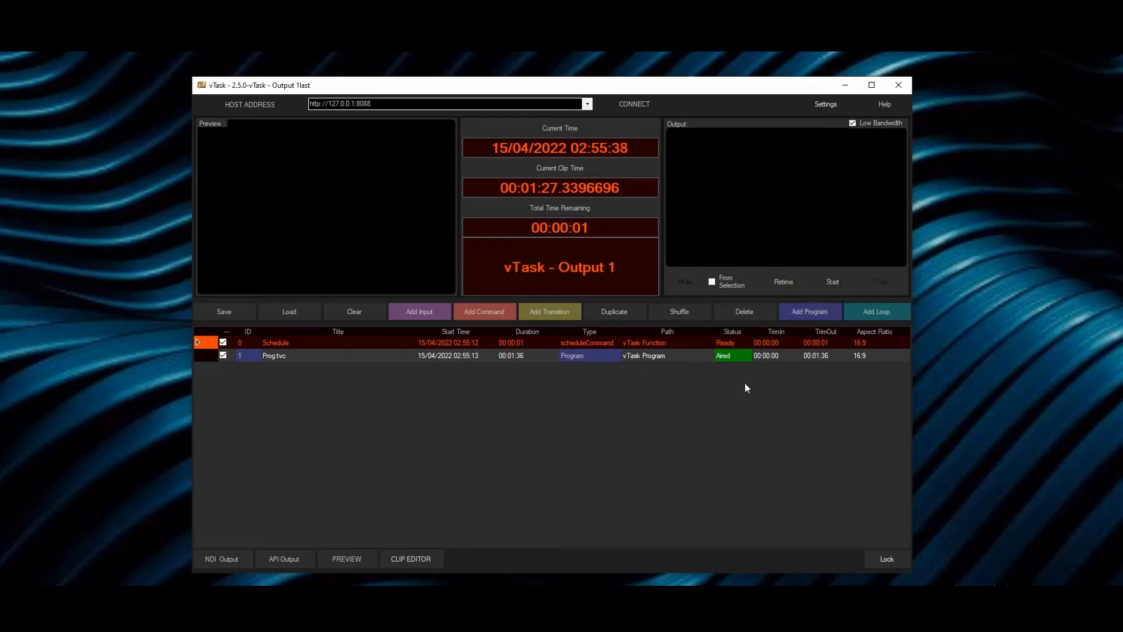
double_click(275, 342)
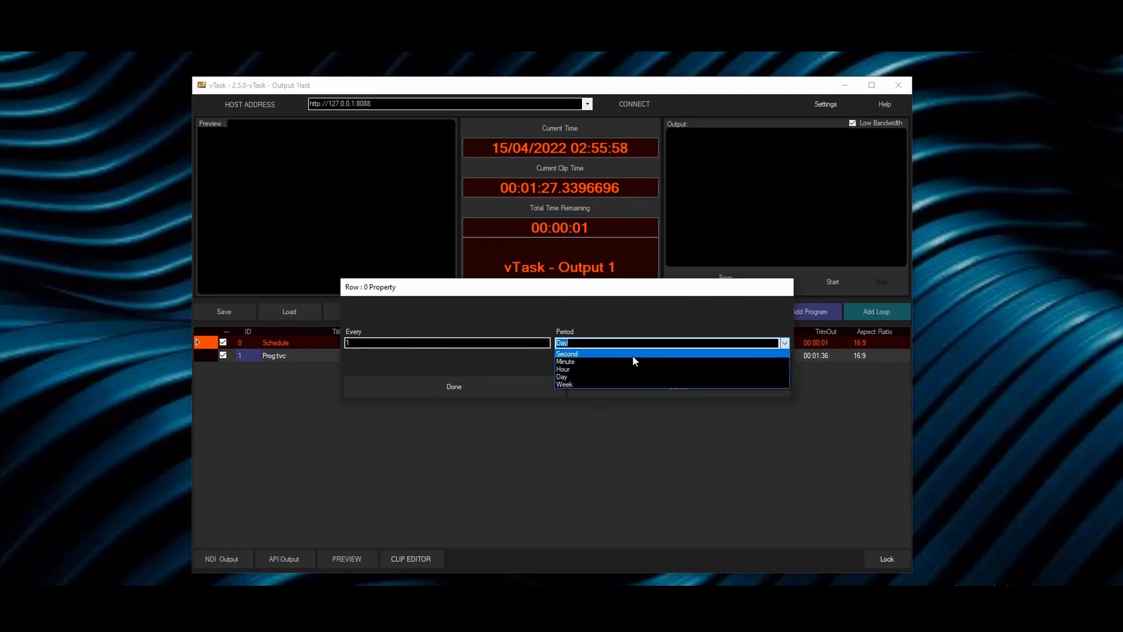
mouse_move(638, 369)
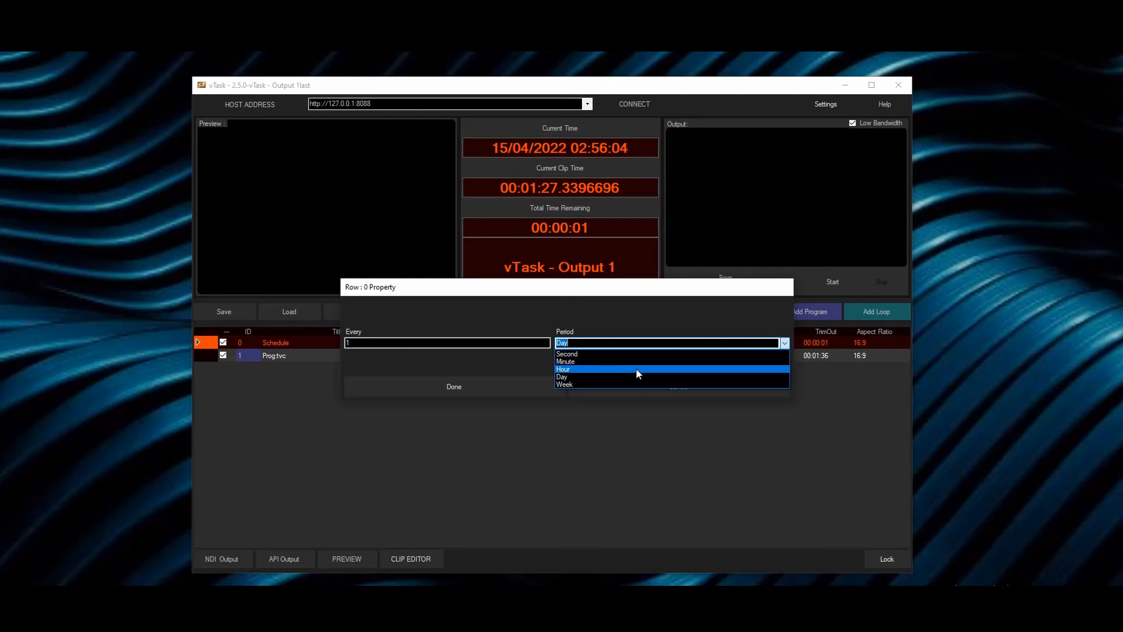
left_click(454, 387)
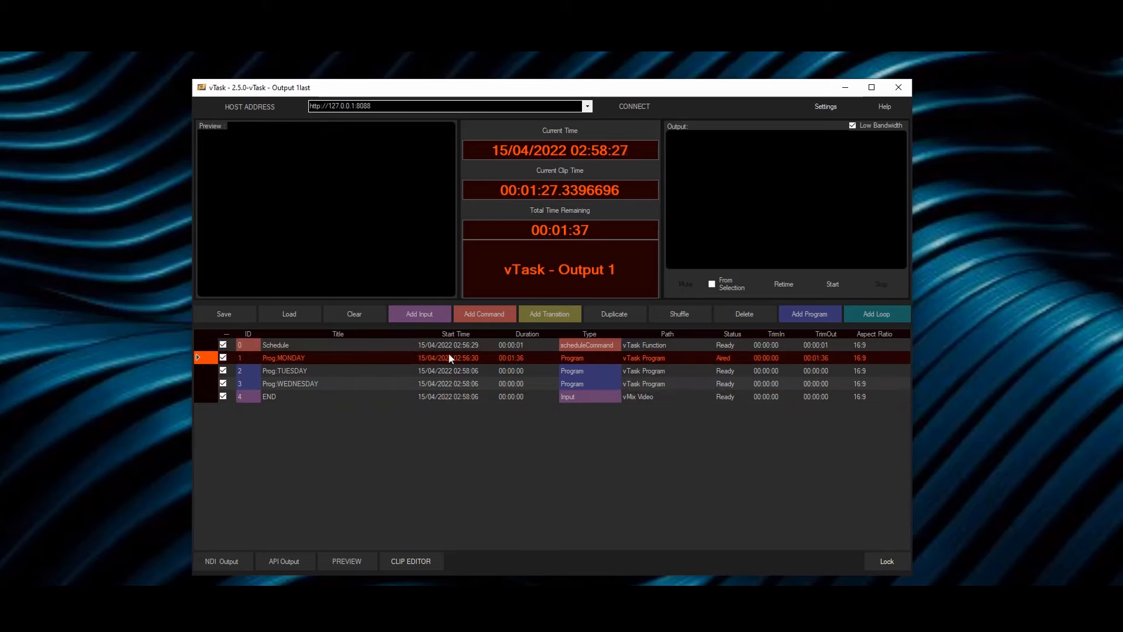
Step: Start the scheduled playlist and reopen the schedule command's settings
left_click(833, 284)
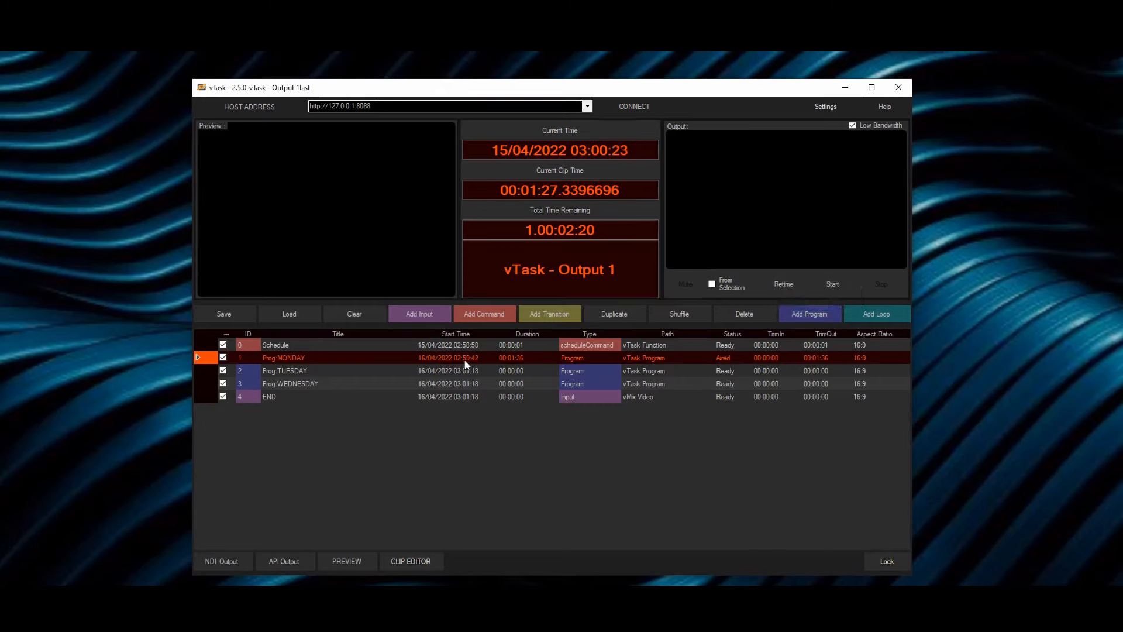
double_click(283, 357)
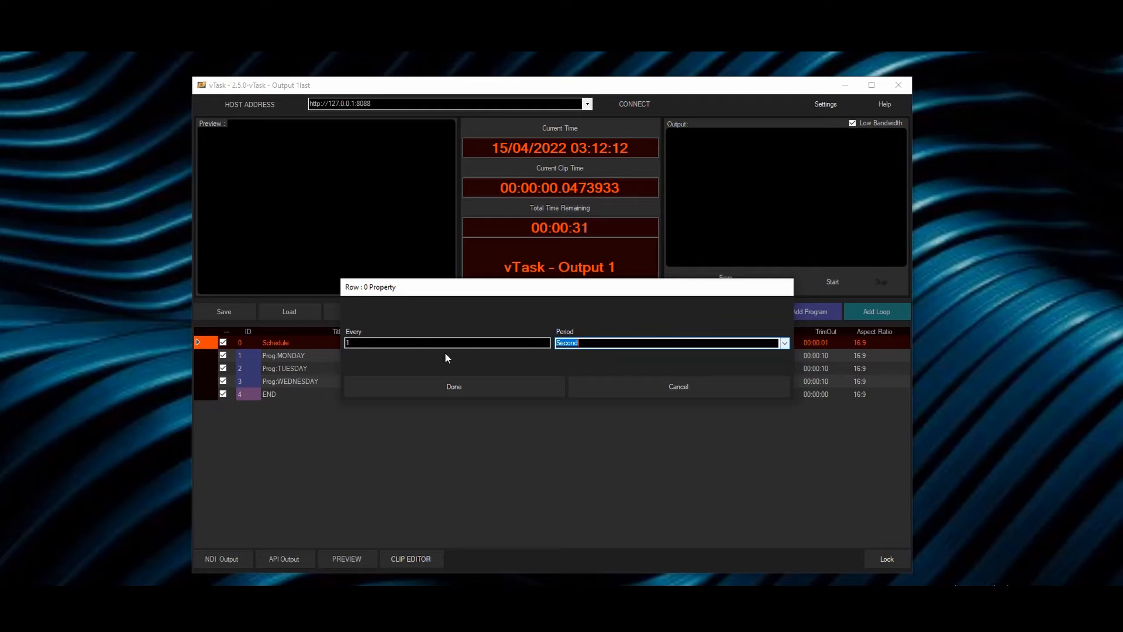
Step: Enter 30 in Every with Period set to Second, and confirm the schedule
type("30")
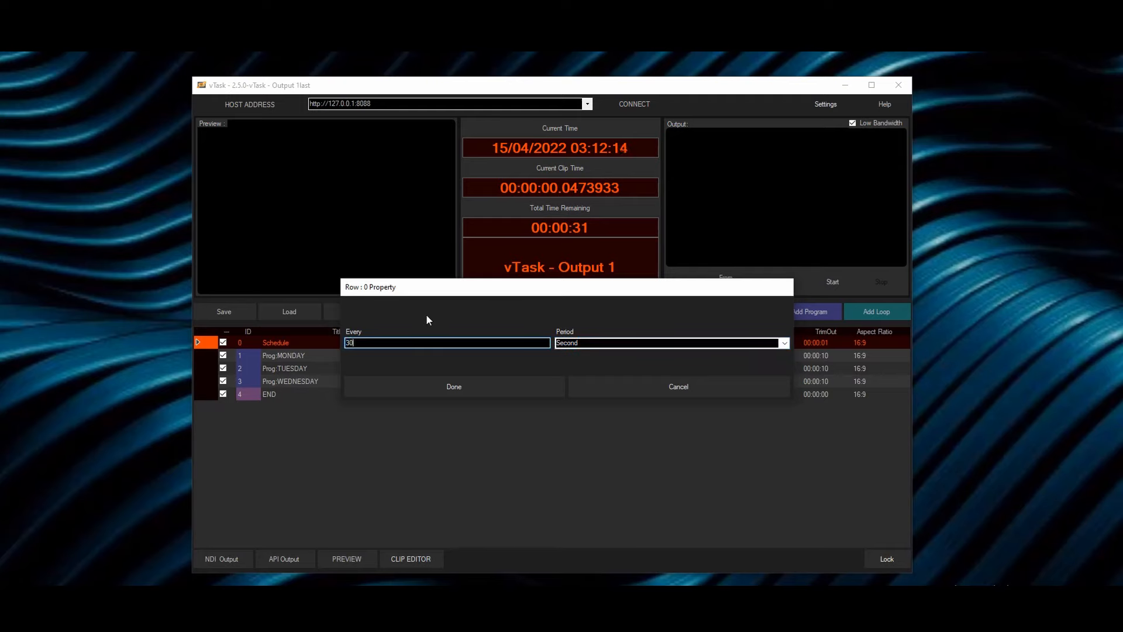
left_click(453, 386)
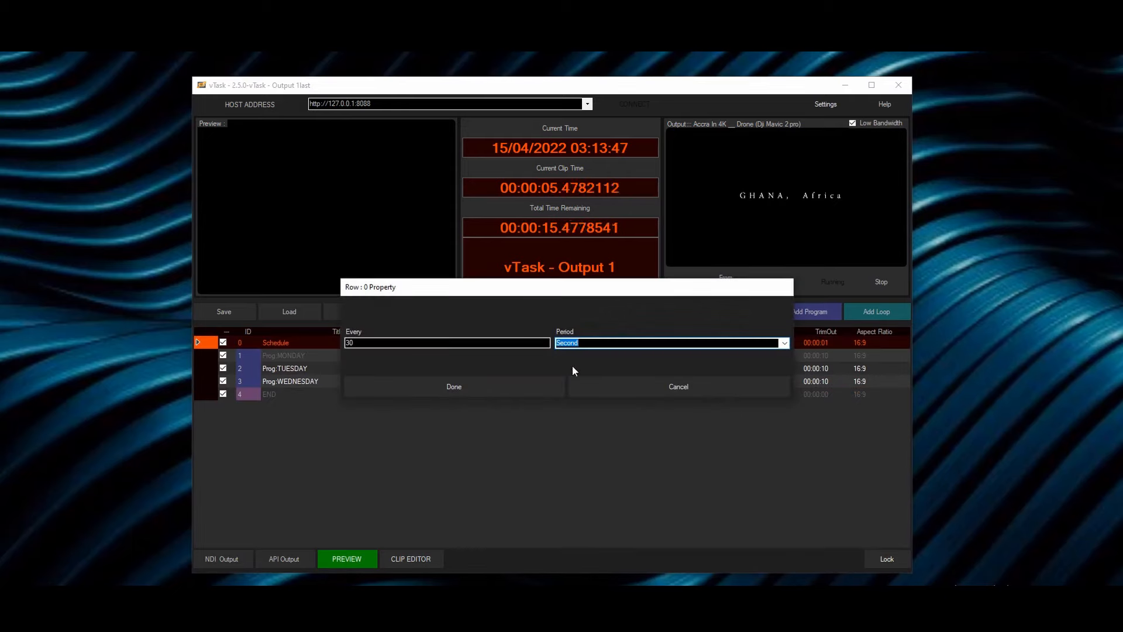
left_click(453, 387)
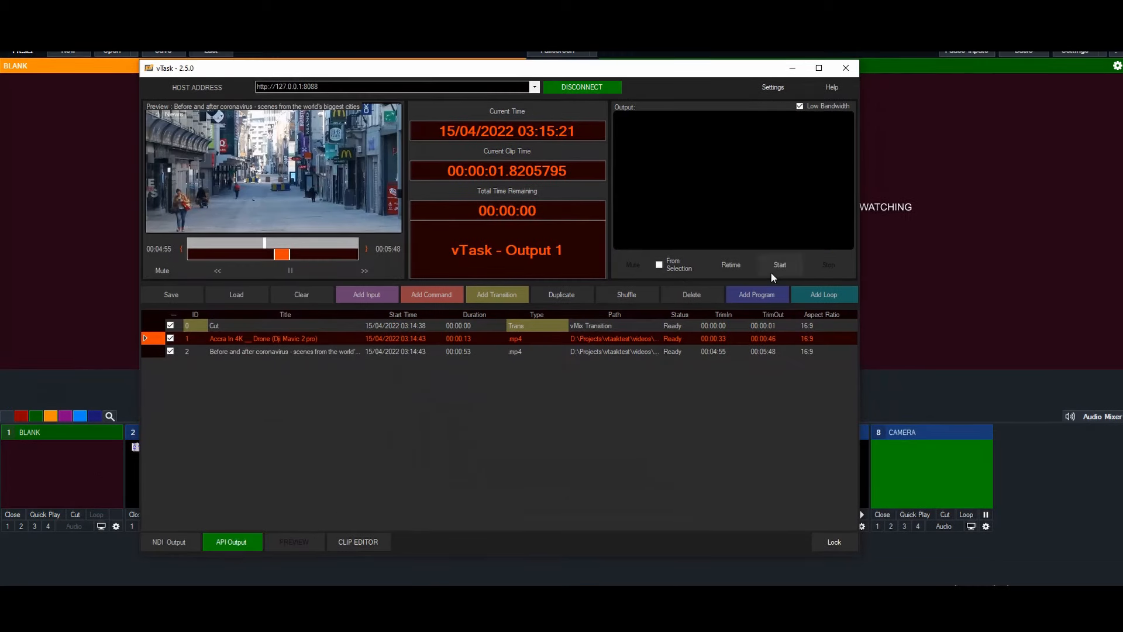
Step: Play the drone and coronavirus playlist into vMix, restart playback, then disconnect
left_click(780, 264)
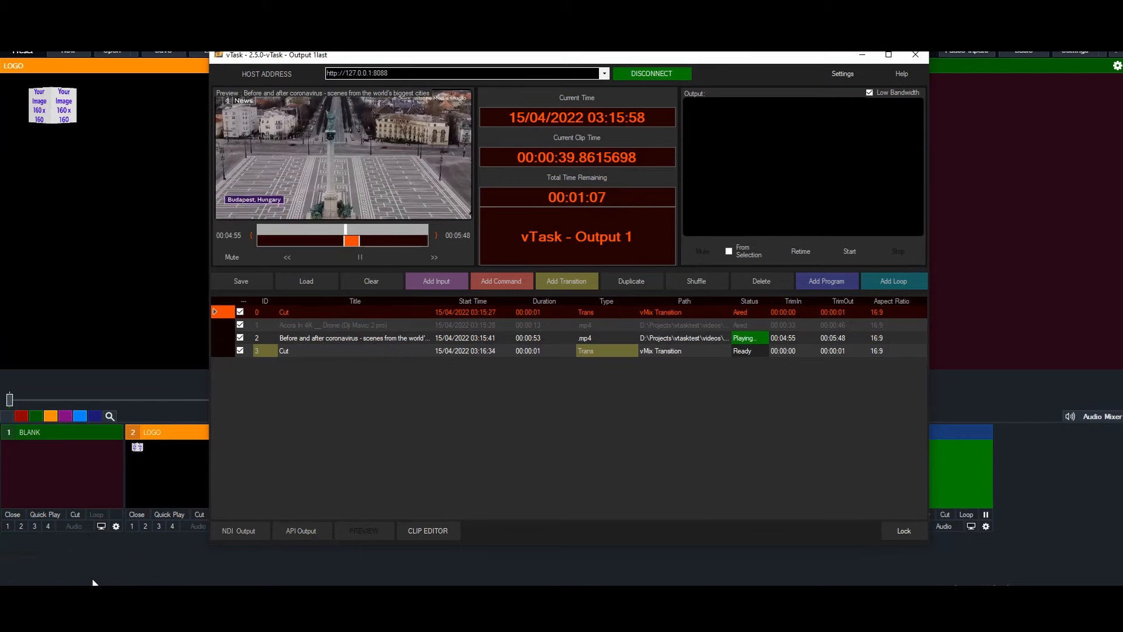
left_click(302, 530)
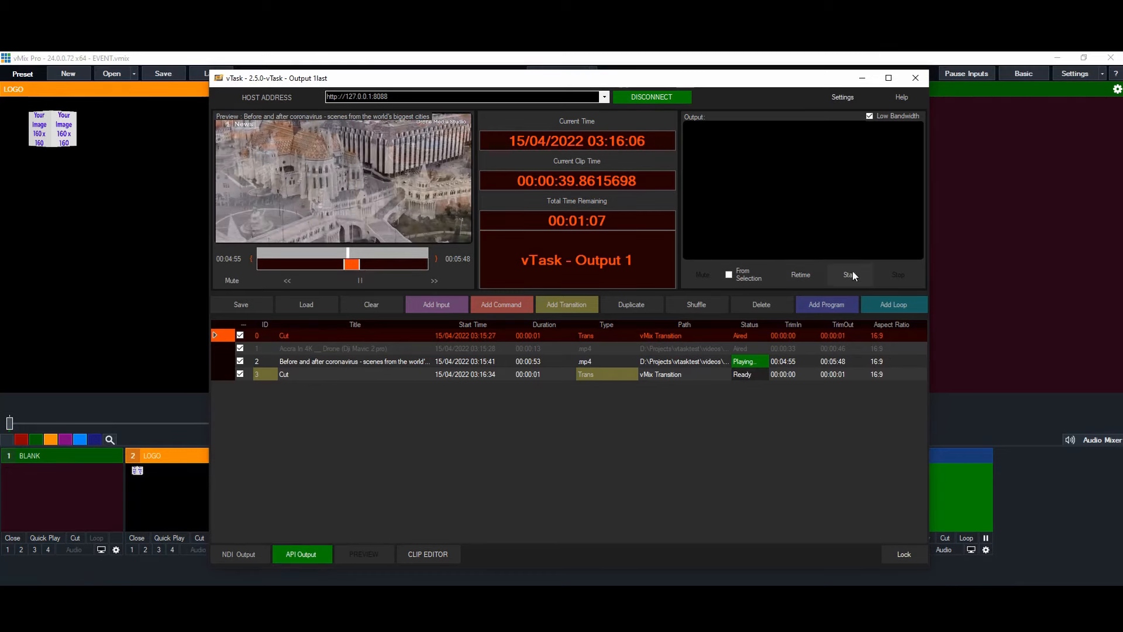
left_click(849, 274)
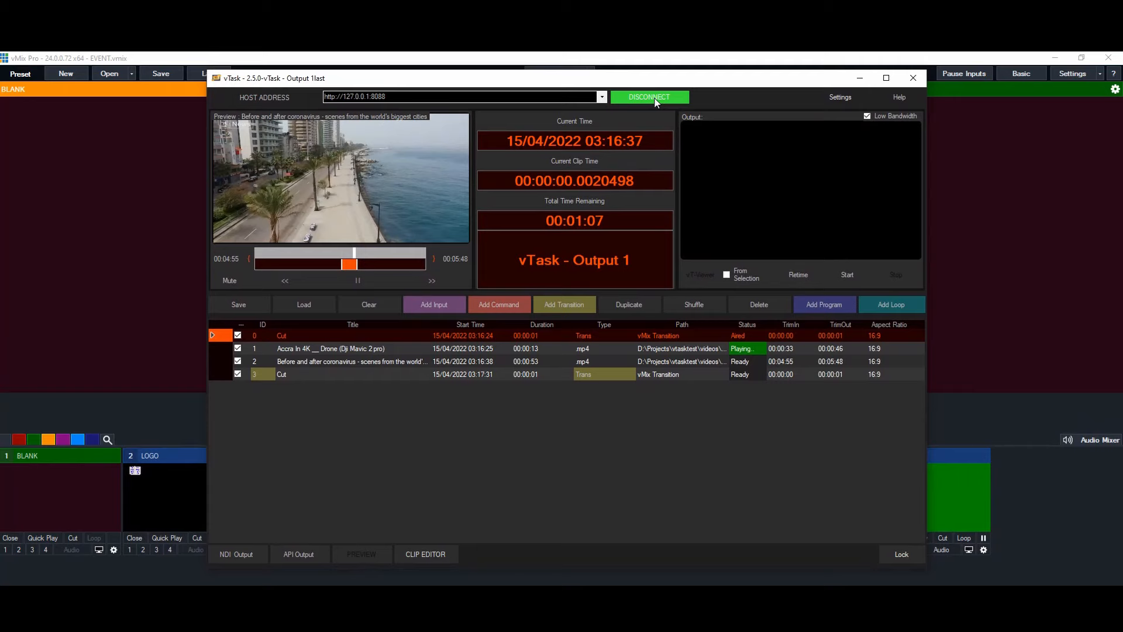
left_click(649, 97)
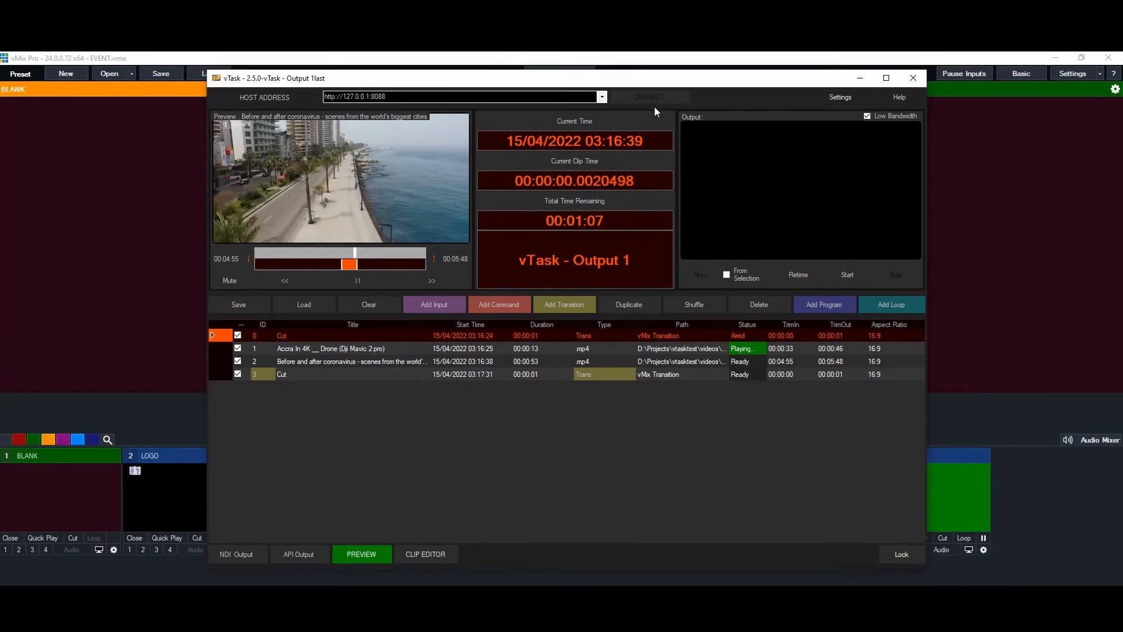